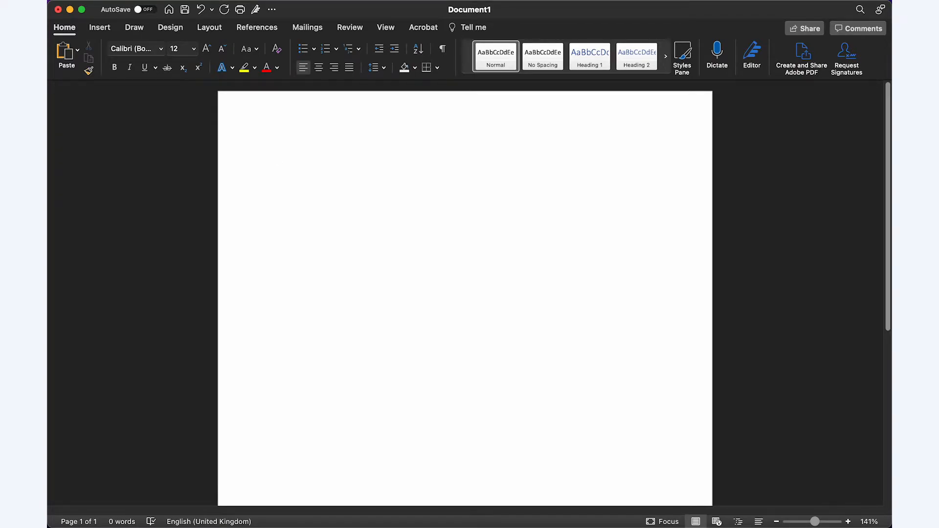
# Type 1/2, see it autoformat to ½, and delete it.
pyautogui.write('1')
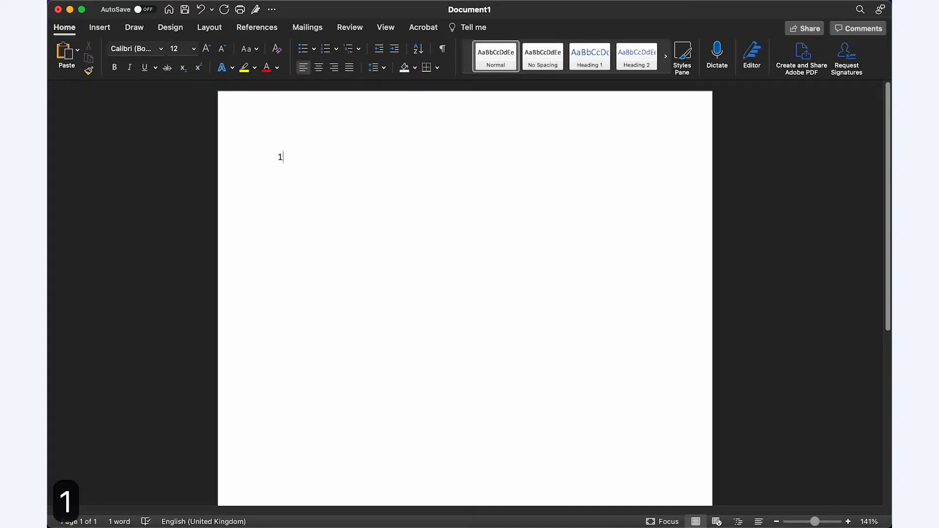
pyautogui.write('/2')
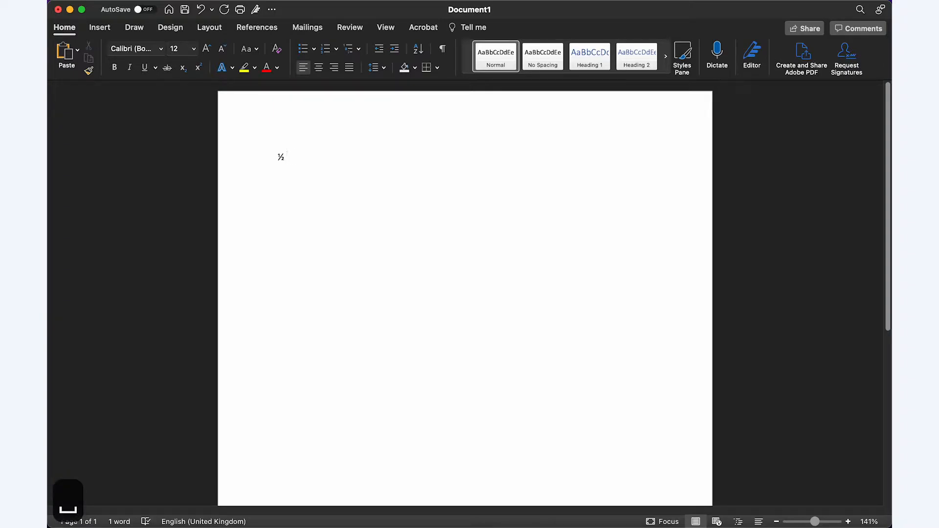
pyautogui.click(283, 158)
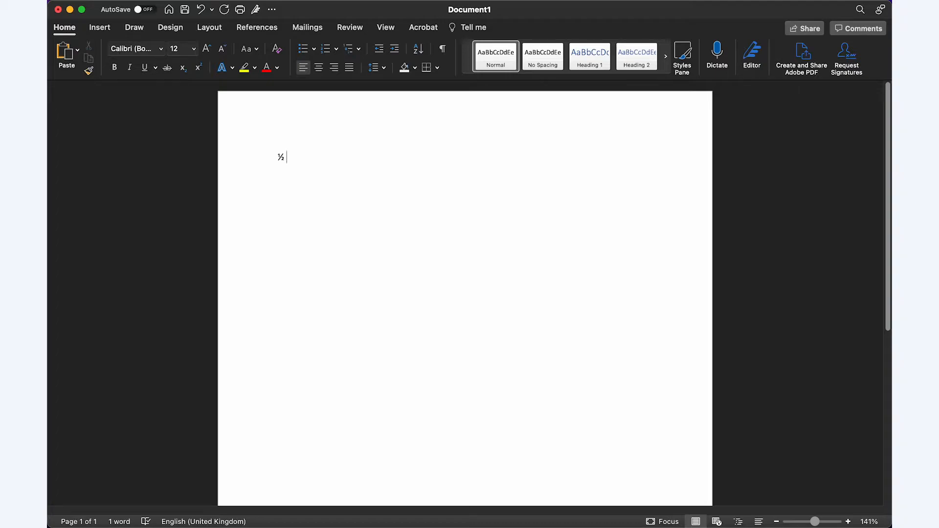
pyautogui.press('Backspace')
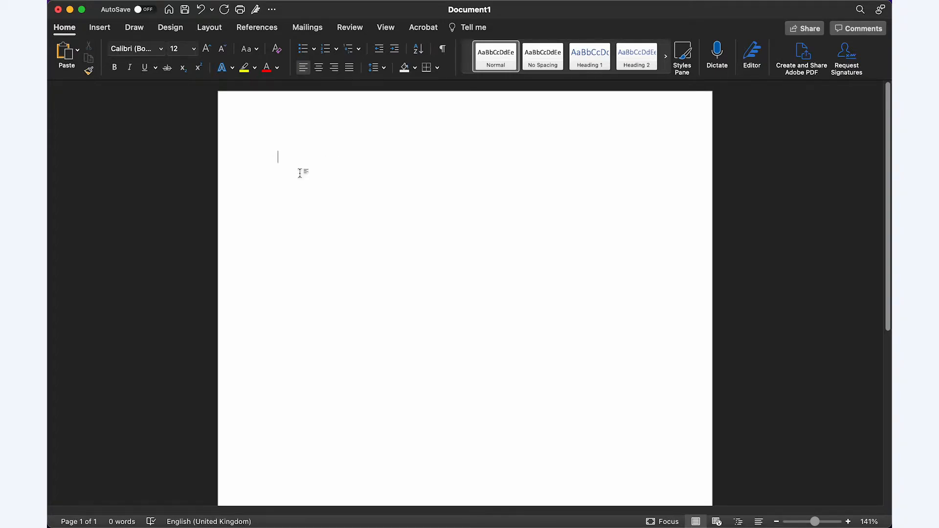
# In Preferences > AutoCorrect, untick 'Fractions (1/2) with fraction character'.
pyautogui.click(88, 6)
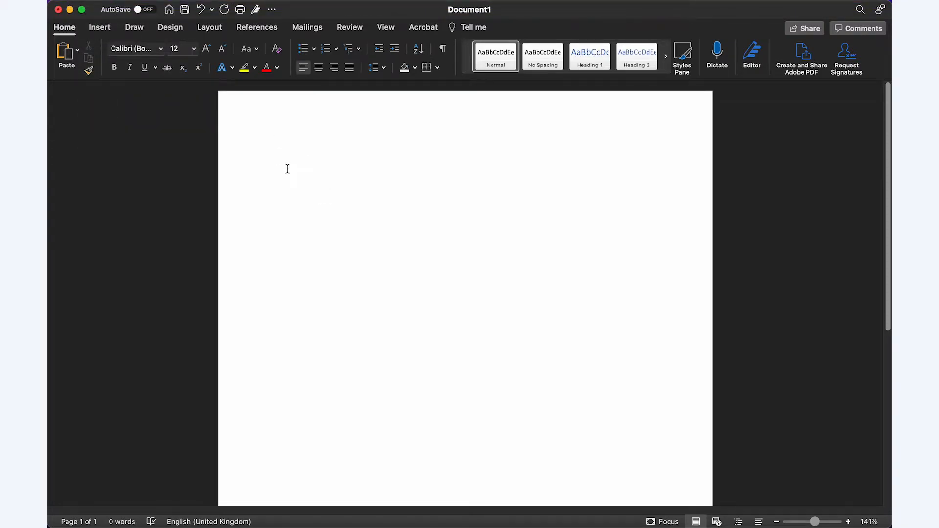
pyautogui.click(88, 6)
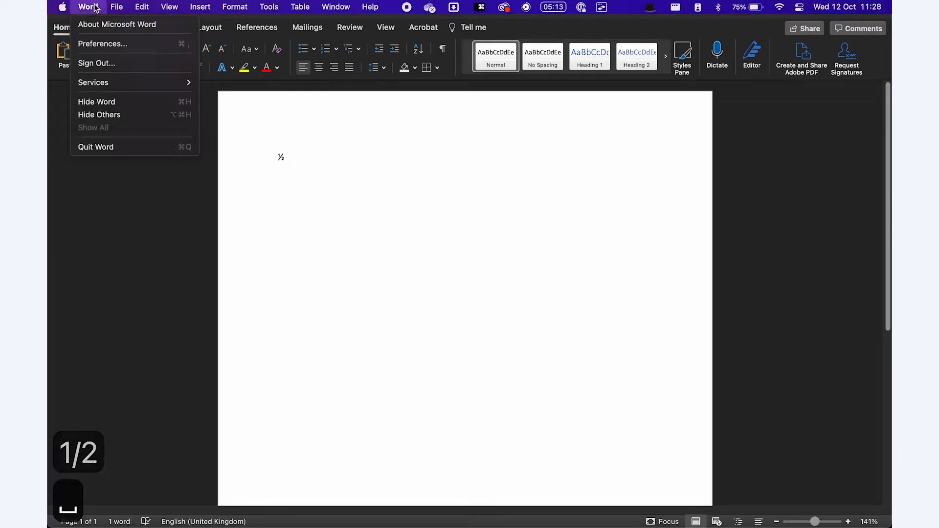
pyautogui.click(102, 43)
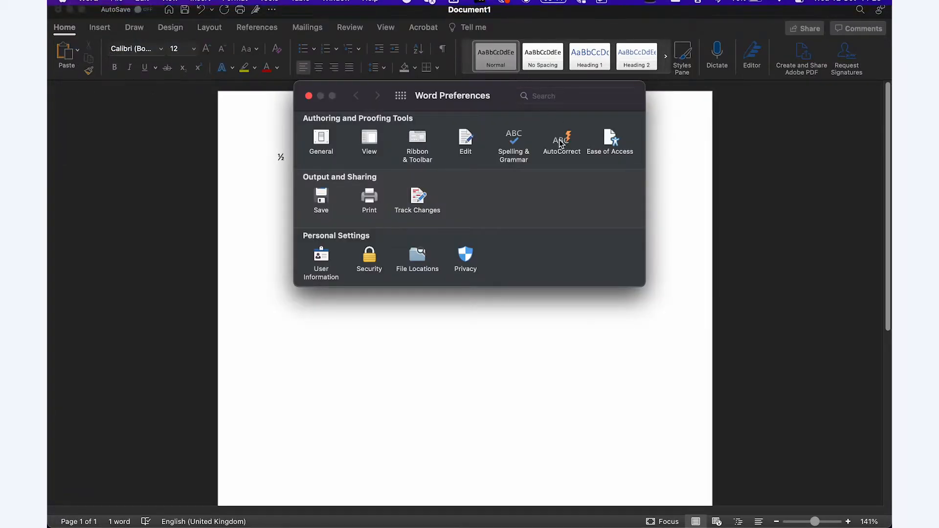
pyautogui.click(561, 142)
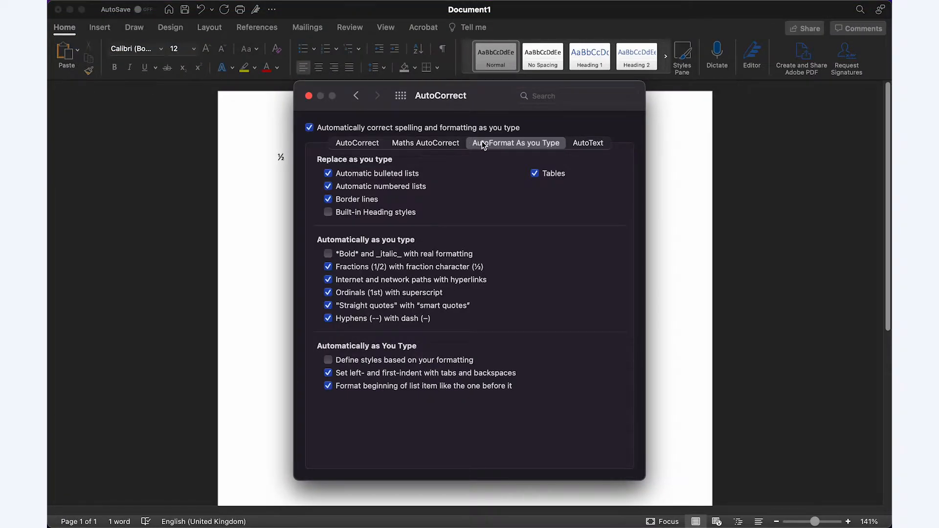
pyautogui.moveTo(370, 249)
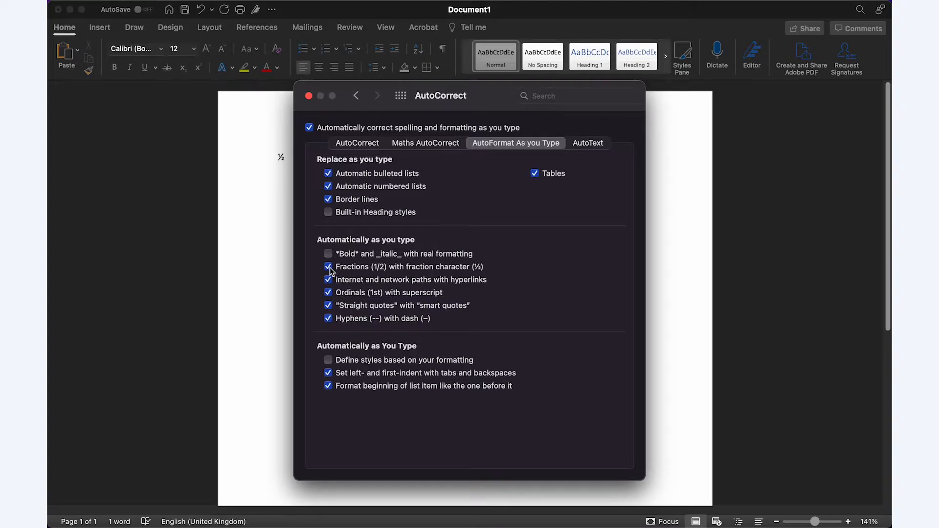
pyautogui.click(309, 96)
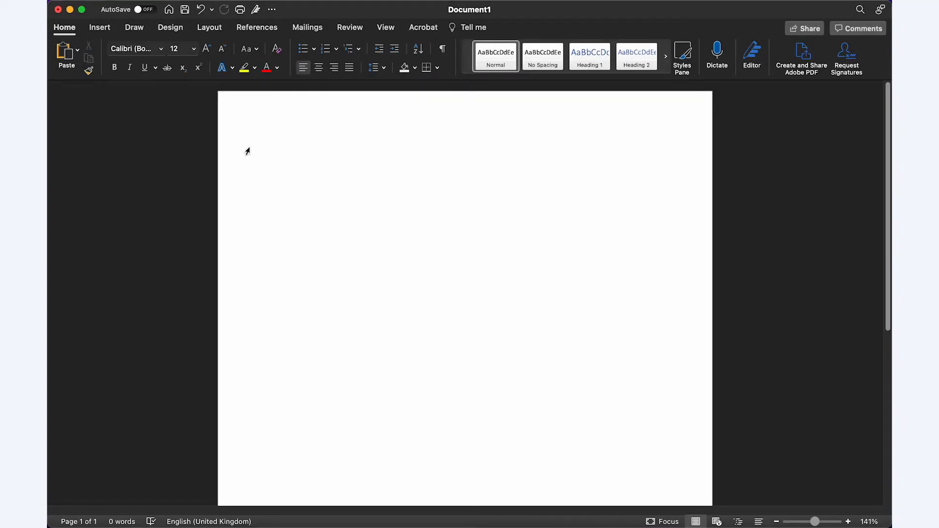
# Enter ²/₃ on the first line, with a superscript 2 and subscript 3.
pyautogui.click(277, 157)
pyautogui.write('²/')
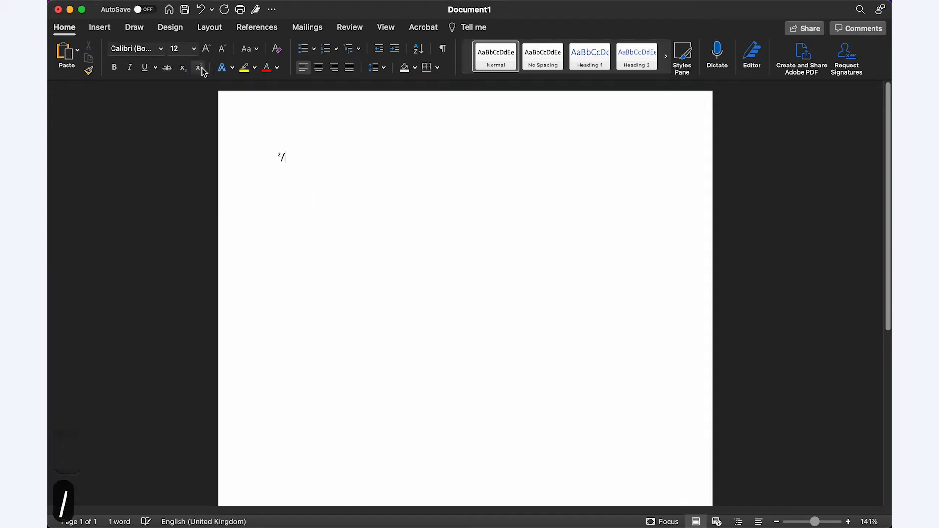
pyautogui.write('3')
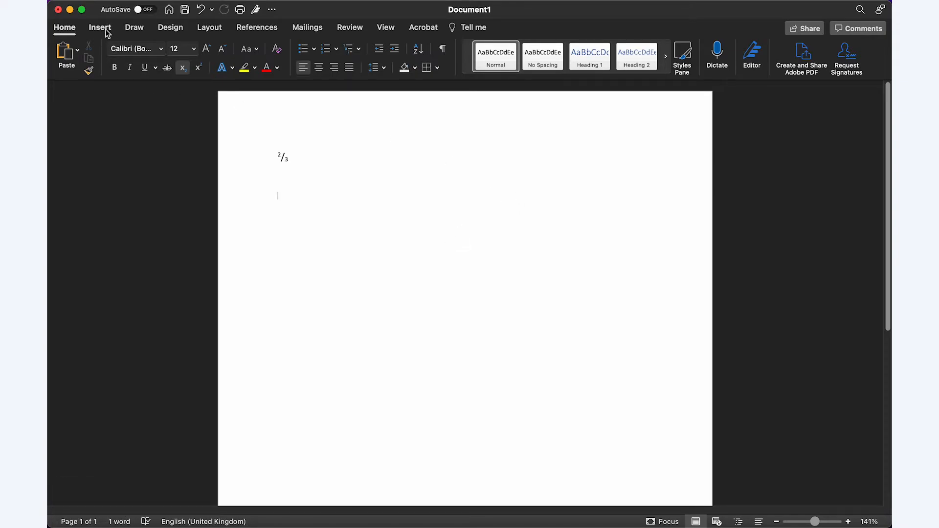
# Insert an equation with a small fraction layout showing 1 over 2.
pyautogui.click(99, 27)
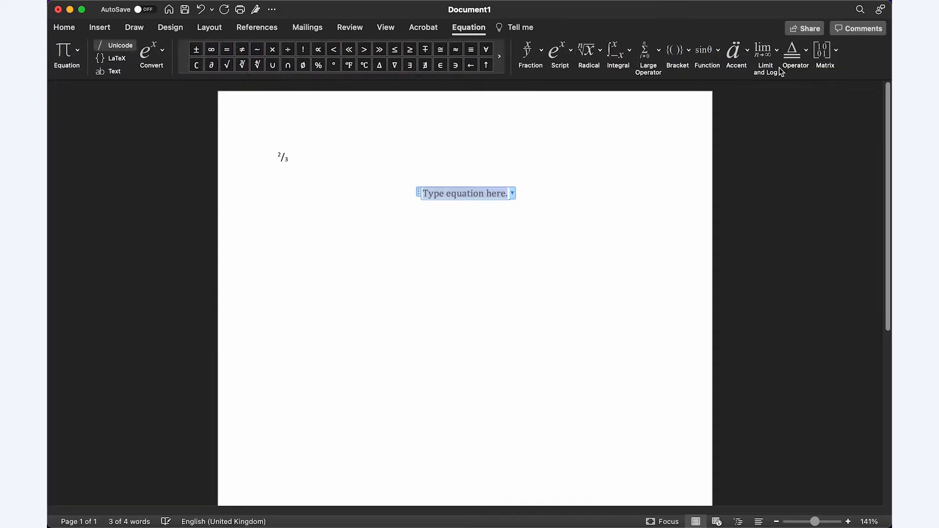
pyautogui.moveTo(475, 139)
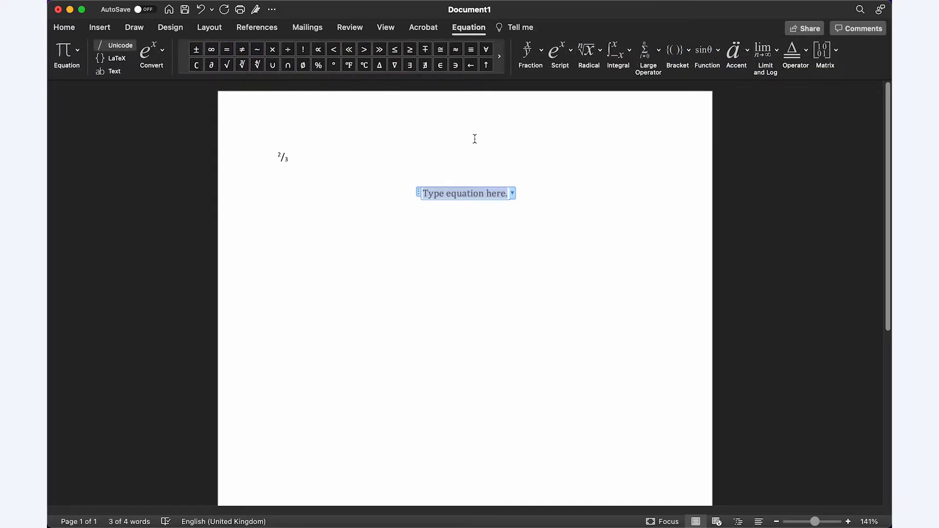
pyautogui.click(529, 53)
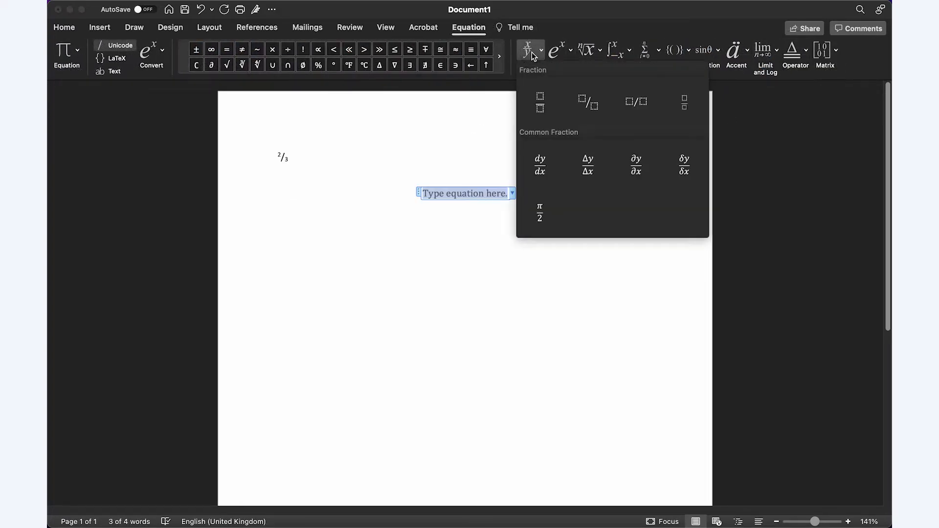
pyautogui.moveTo(684, 102)
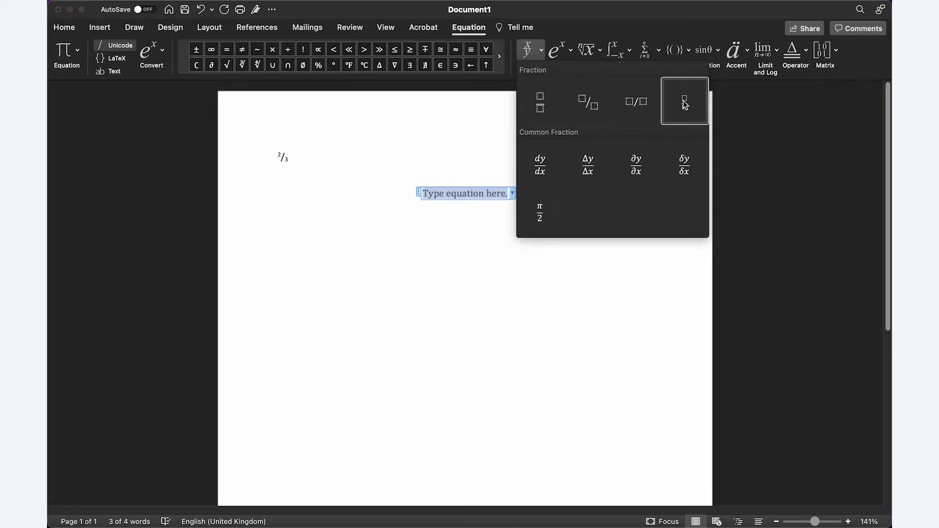
pyautogui.moveTo(540, 101)
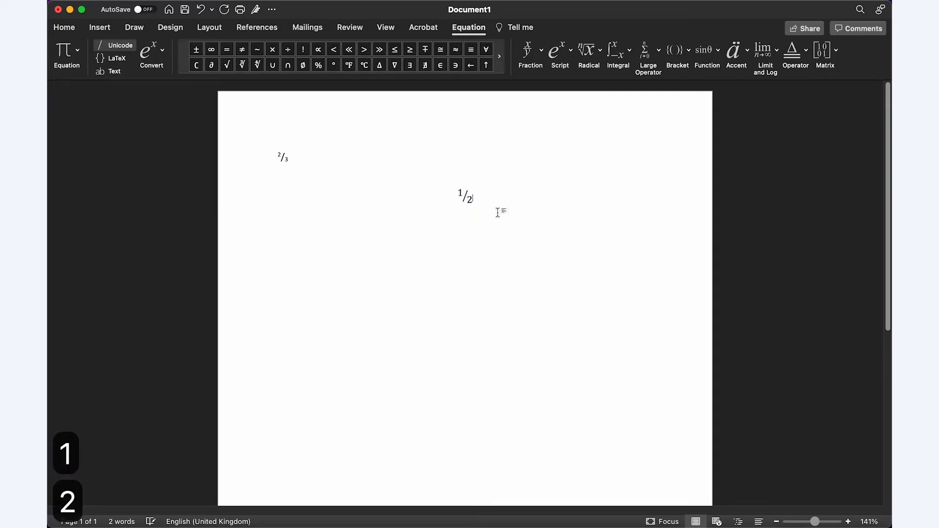
pyautogui.click(64, 26)
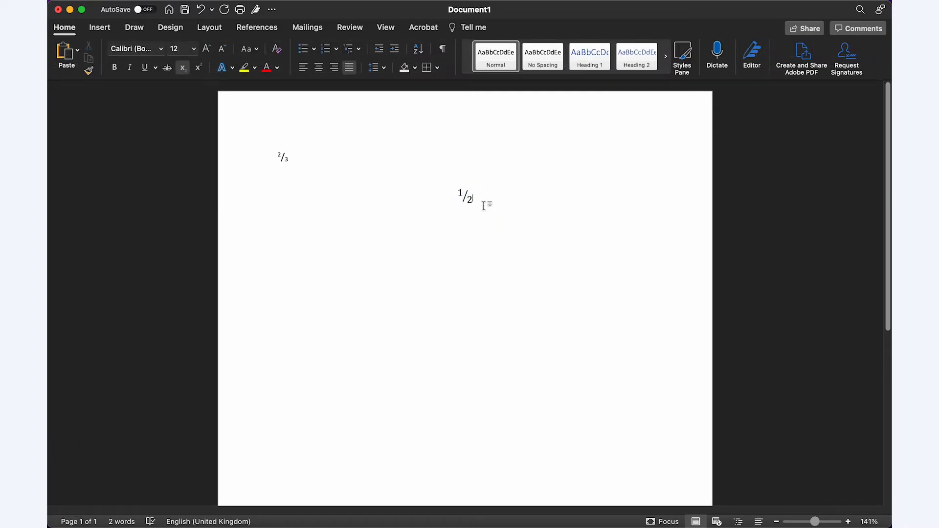